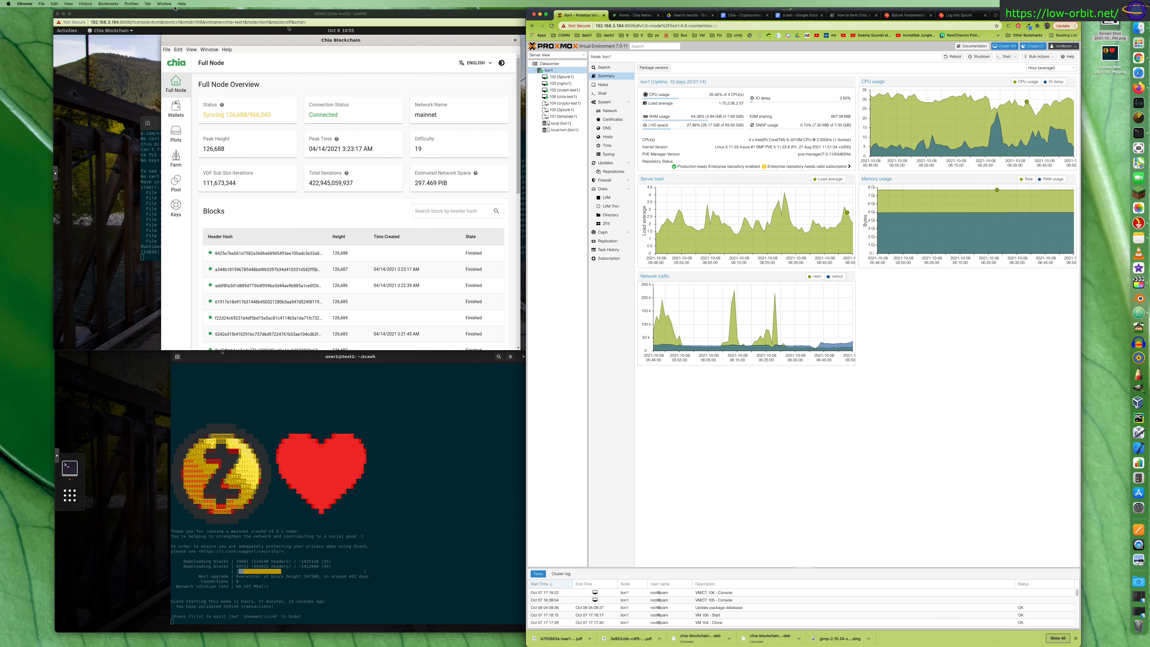
Widen the Proxmox web UI window so the Server View tree, node Summary charts and Tasks log show.
click(563, 83)
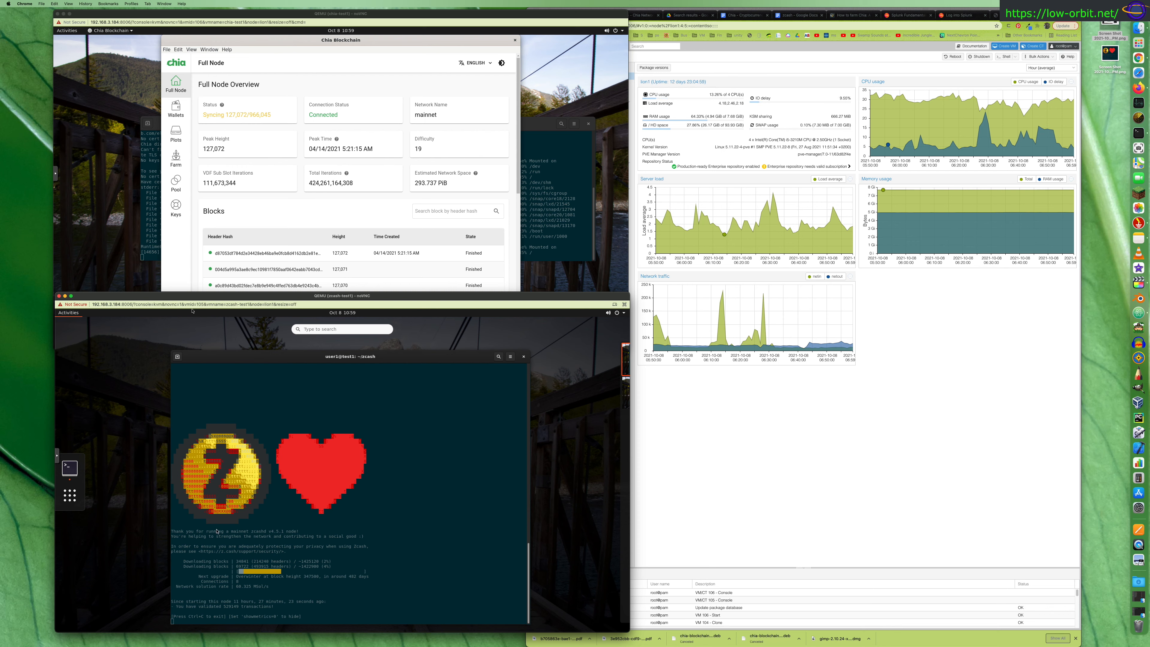
mouse_move(381, 442)
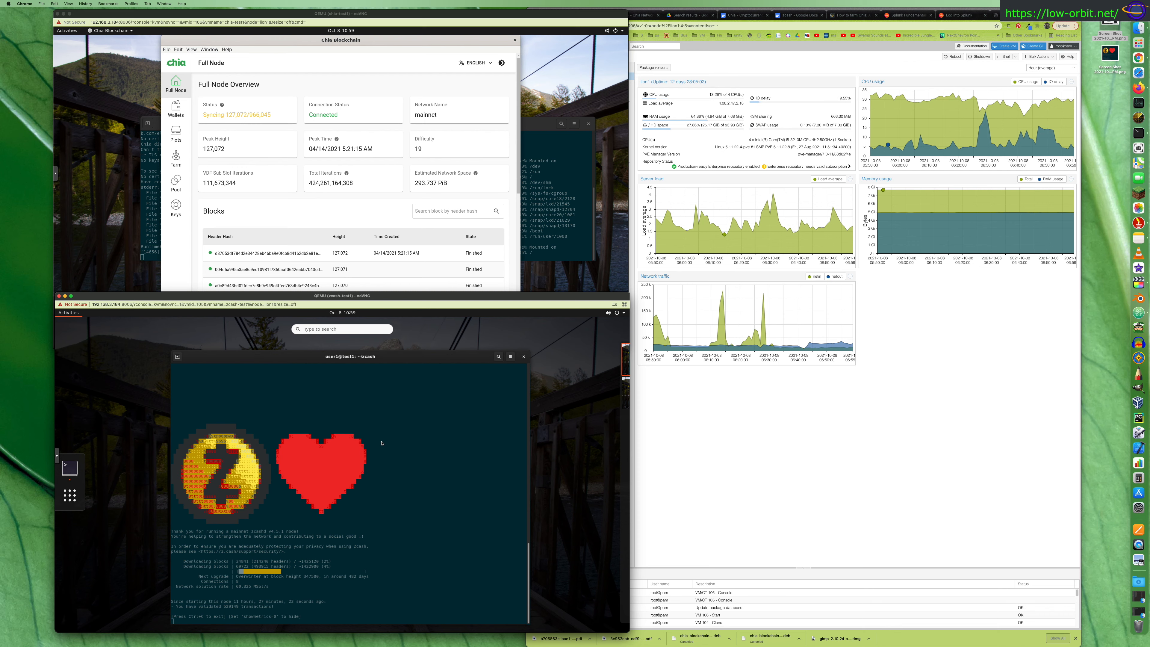
mouse_move(368, 440)
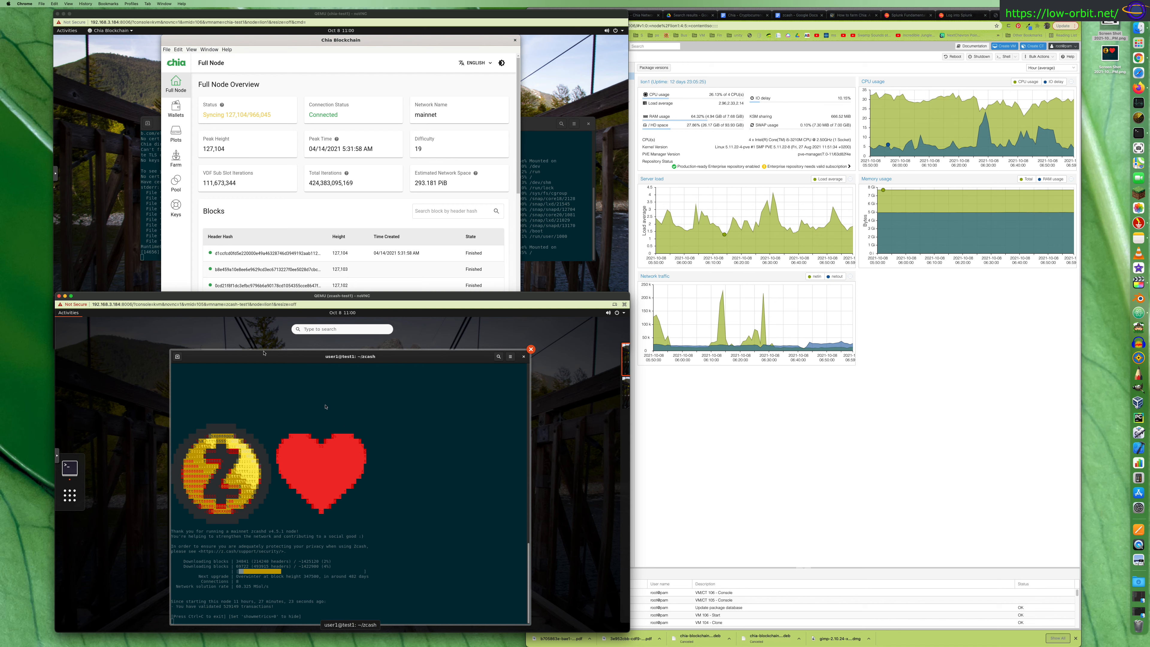
mouse_move(319, 484)
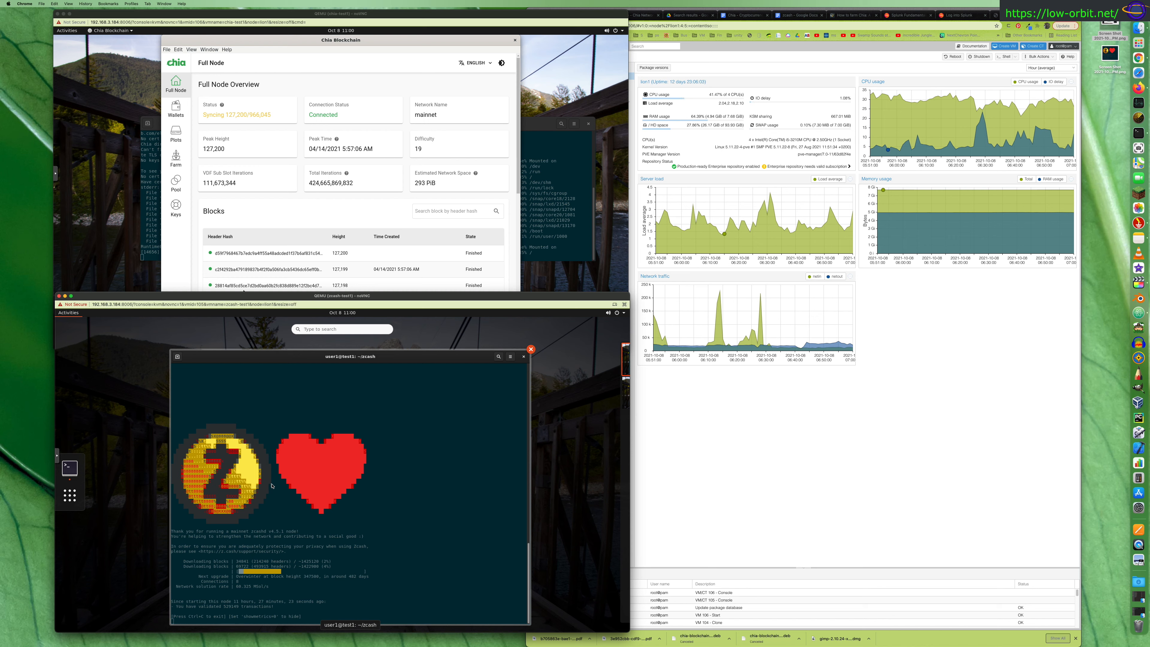
mouse_move(192, 323)
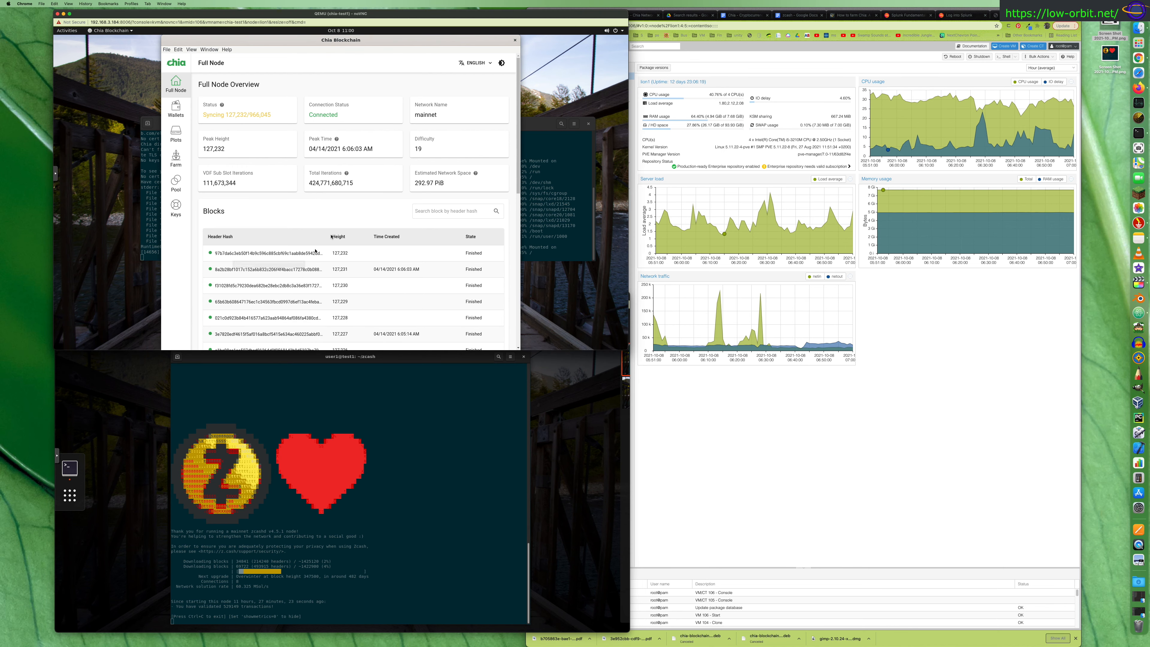
mouse_move(266, 252)
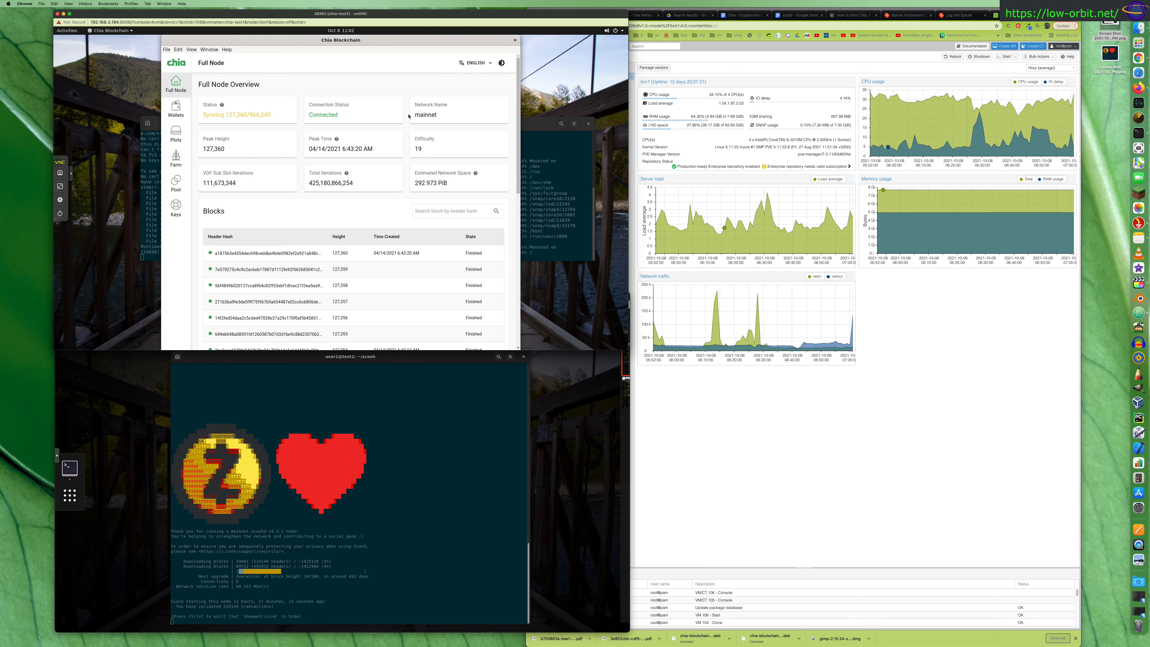
mouse_move(195, 379)
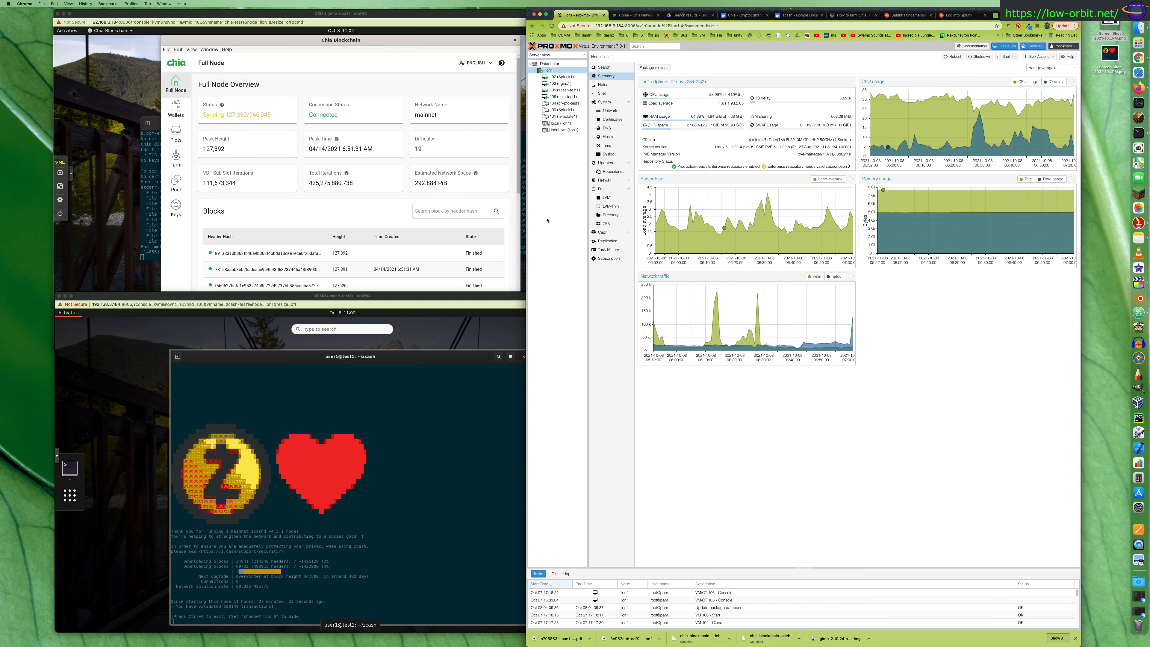
mouse_move(580, 184)
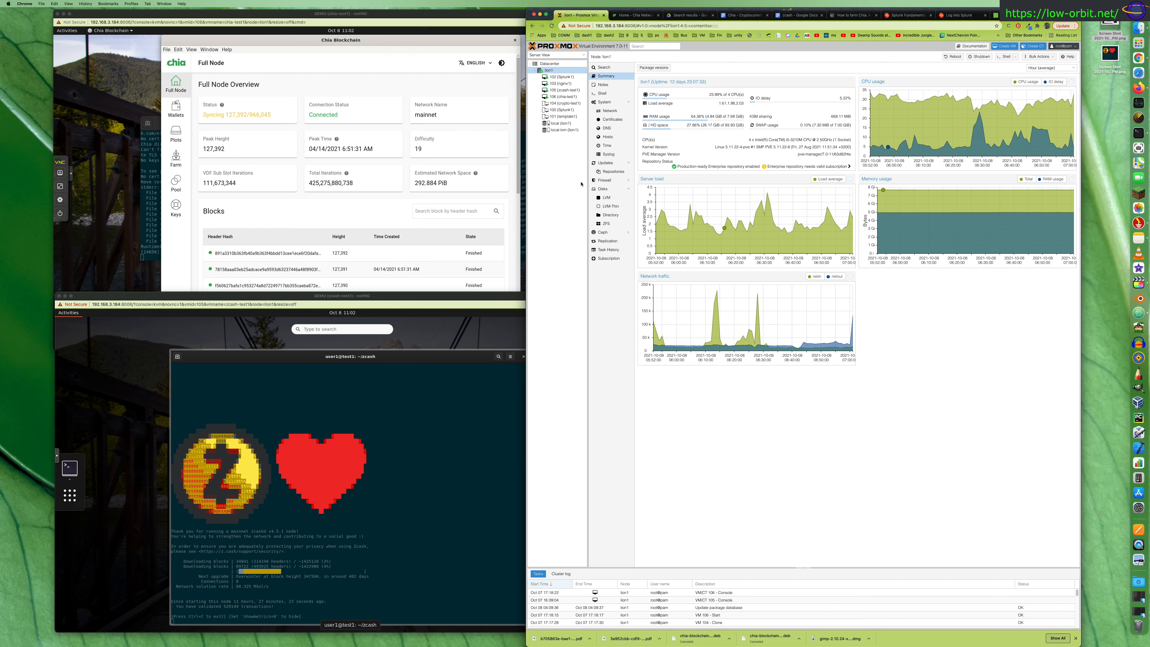